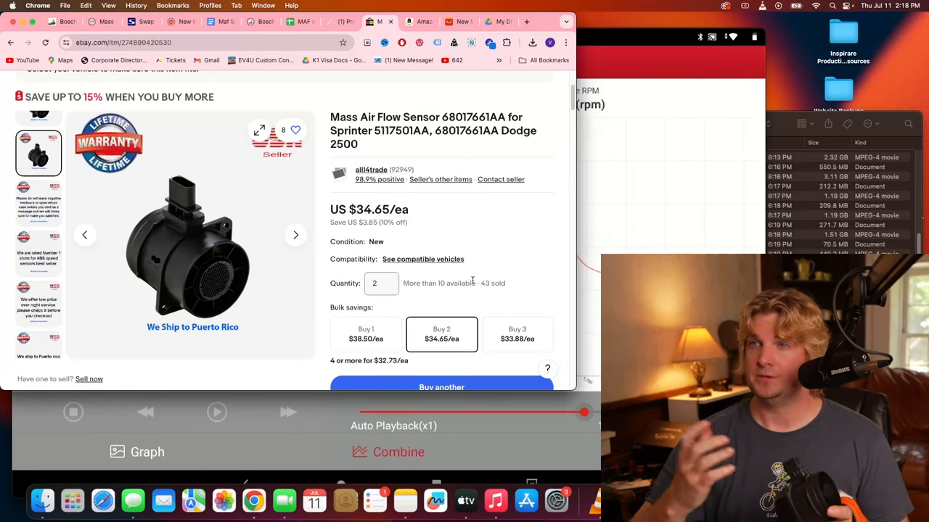
pyautogui.moveTo(230, 233)
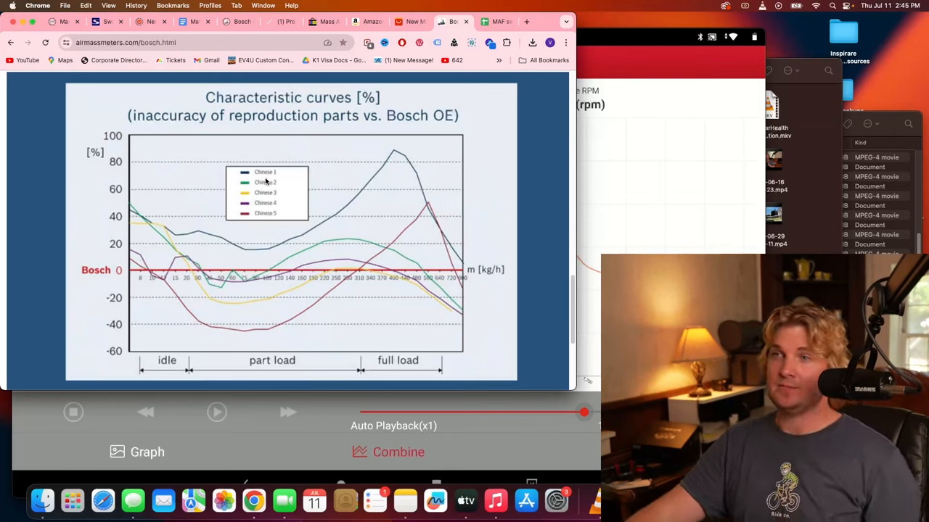
pyautogui.moveTo(86, 275)
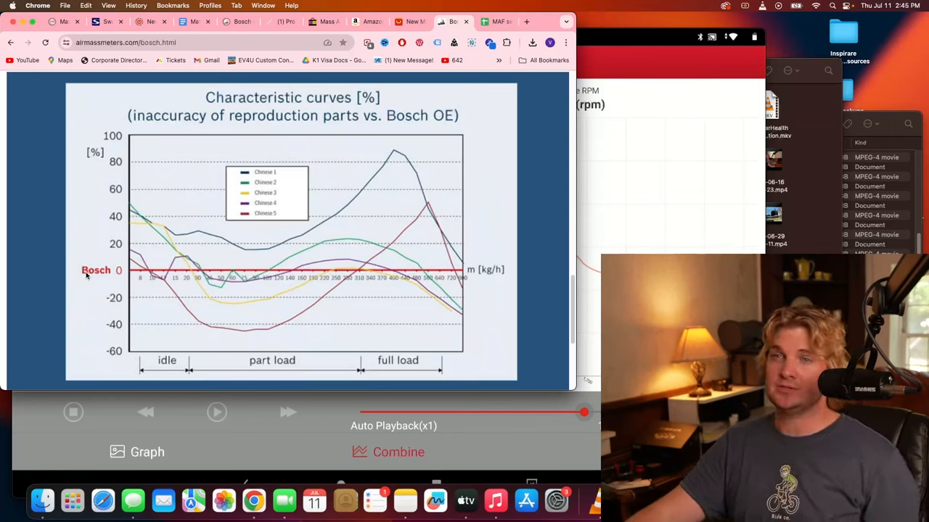
pyautogui.moveTo(497, 275)
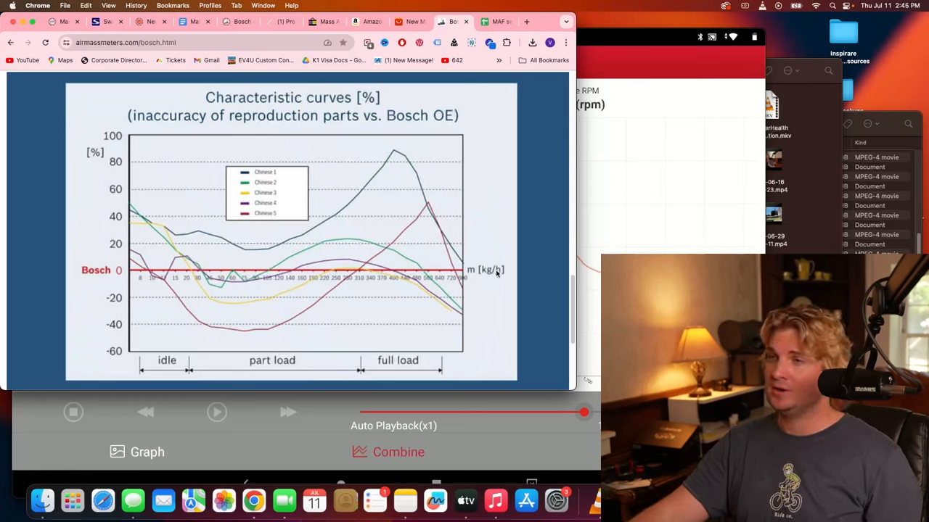
pyautogui.moveTo(272, 331)
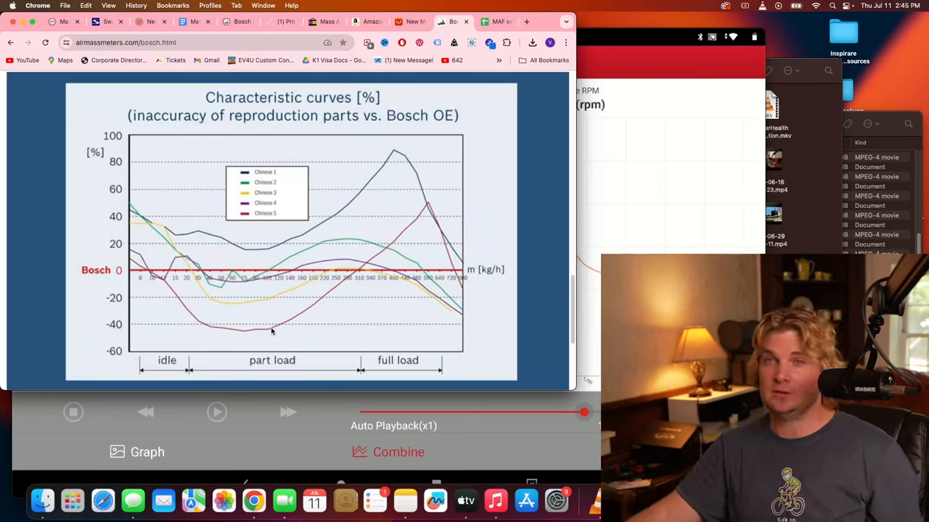
pyautogui.moveTo(310, 313)
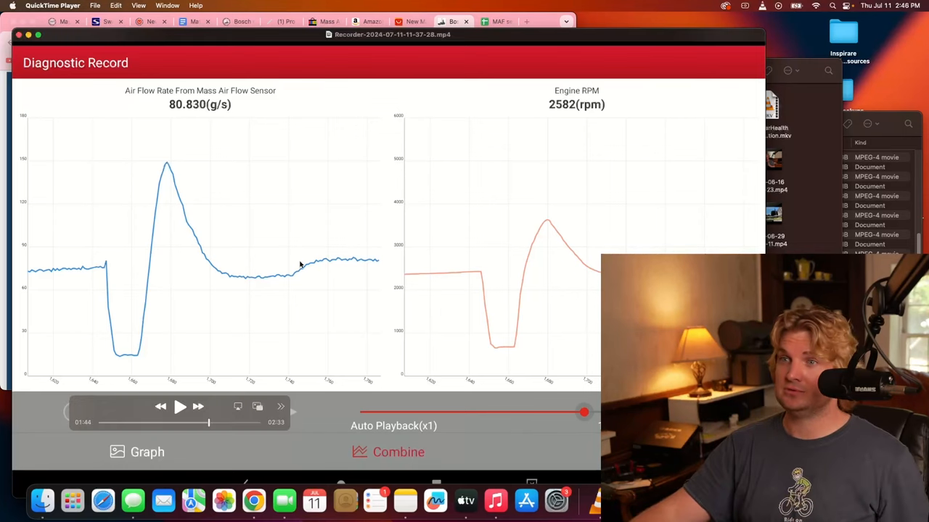
pyautogui.moveTo(428, 217)
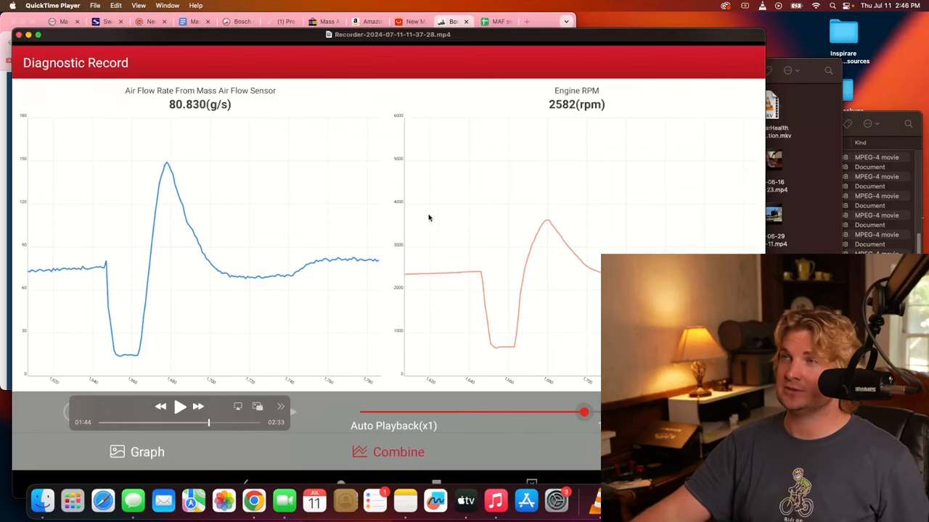
# Switch to the other diagnostic recording showing 14.970 g/s air flow at 680 rpm idle
pyautogui.click(497, 21)
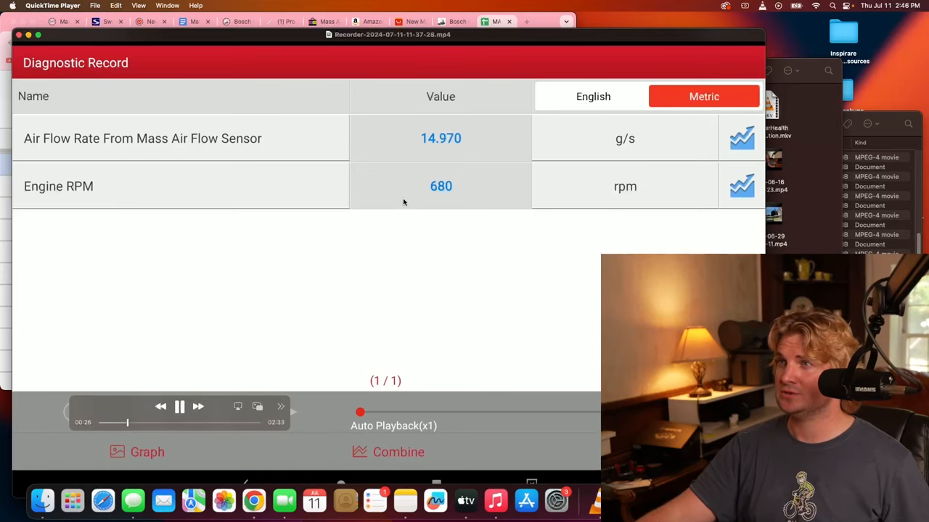
# Play the recording, pausing at the idle readings, at 36.520 g/s, and after the air-flow rise
pyautogui.click(148, 452)
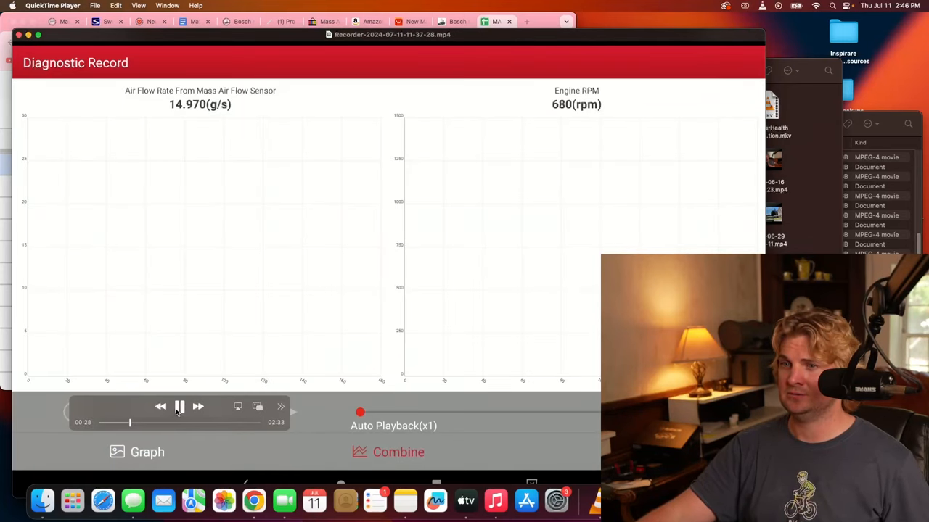
pyautogui.click(179, 406)
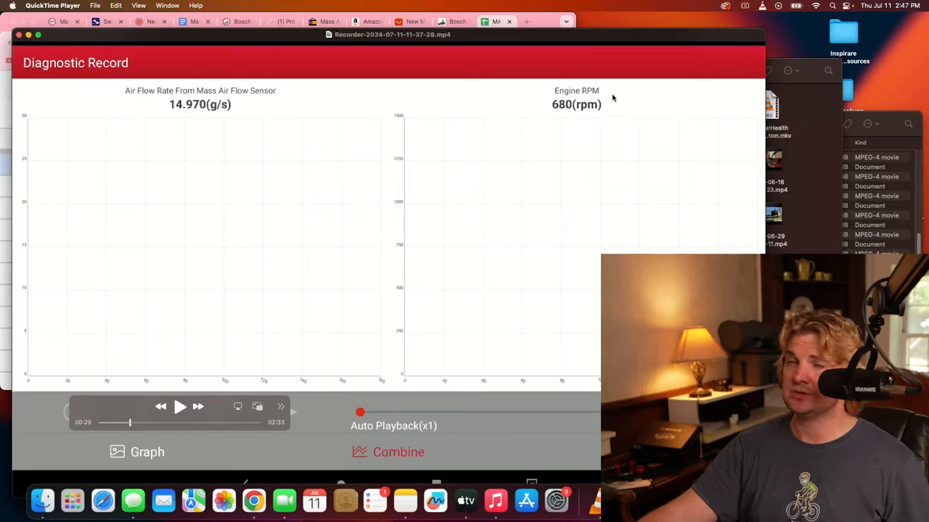
pyautogui.moveTo(189, 414)
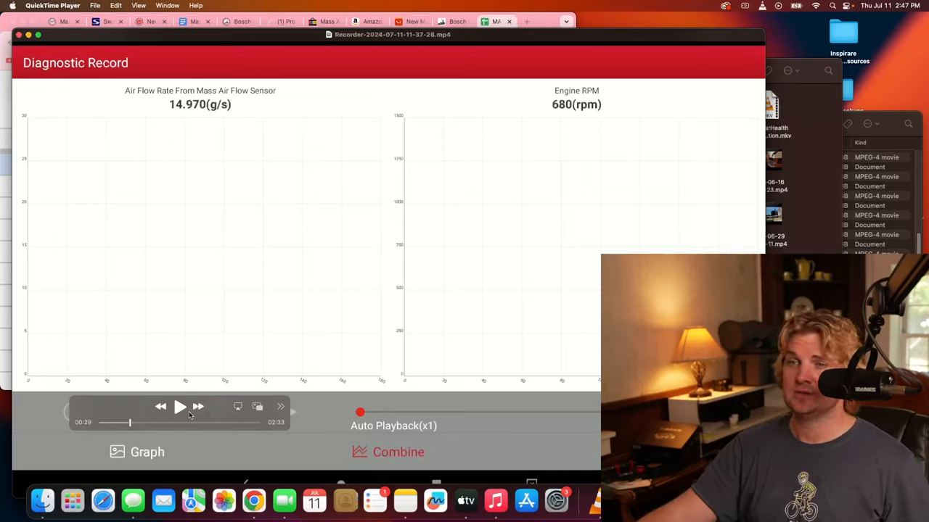
pyautogui.click(180, 406)
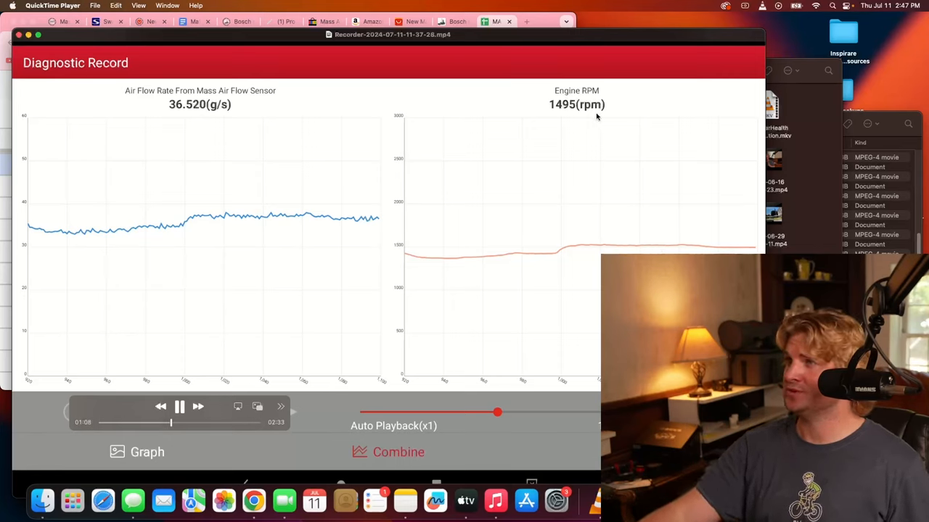
pyautogui.click(179, 406)
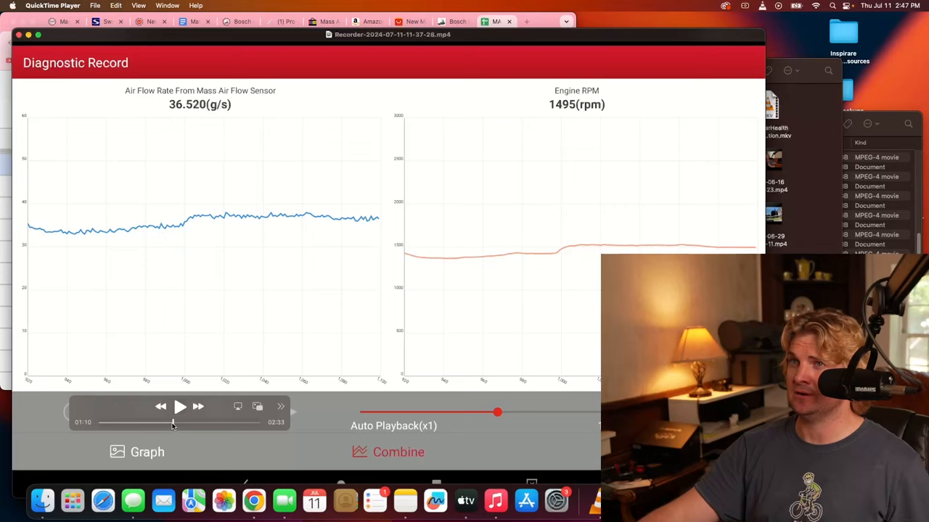
pyautogui.click(180, 406)
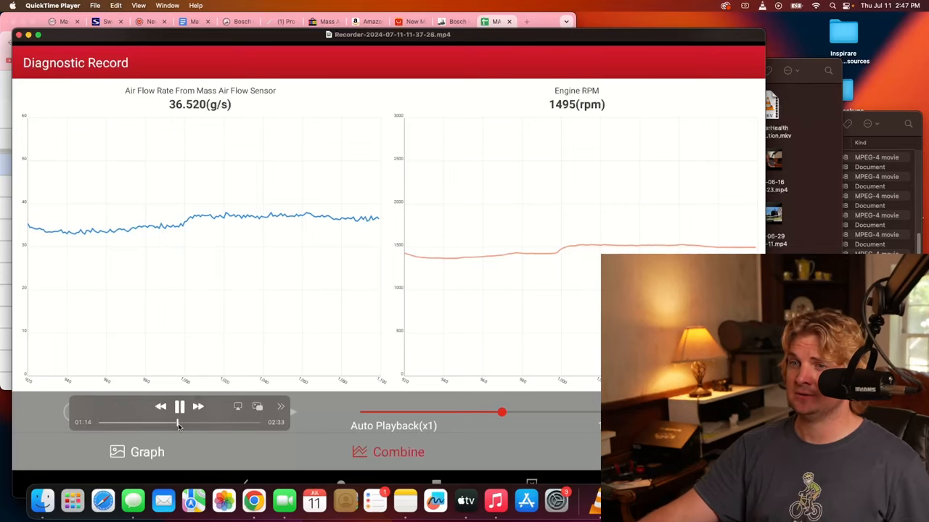
pyautogui.click(179, 407)
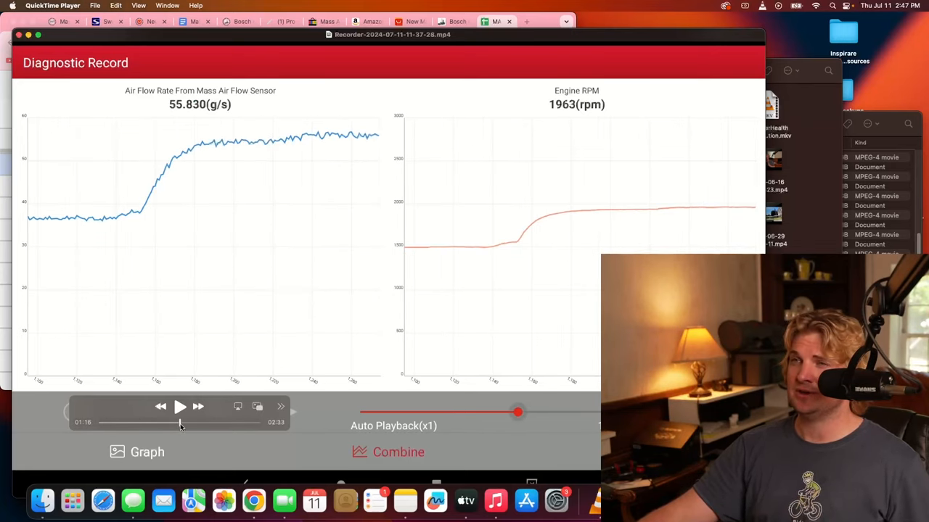
pyautogui.click(180, 407)
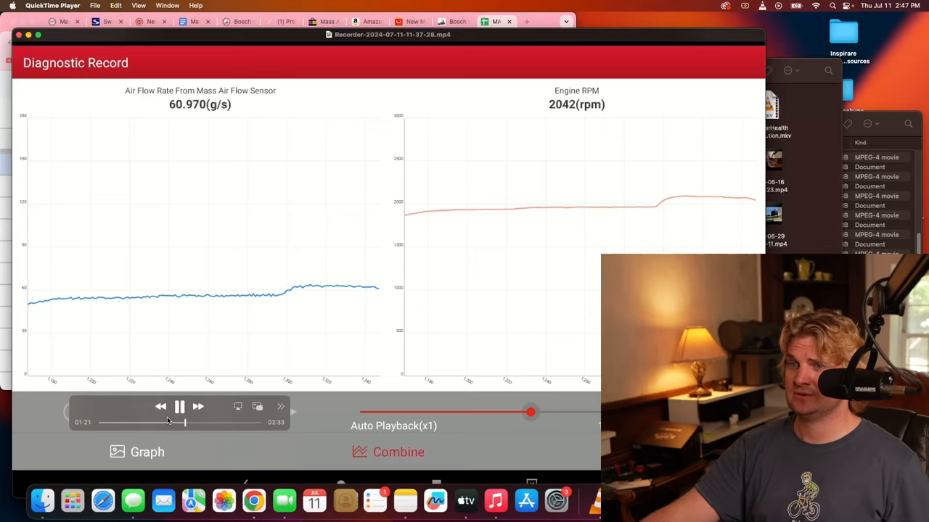
# Pause playback at the 2000 and 2500 rpm readings, then advance to 3000 rpm and 106 g/s
pyautogui.click(179, 407)
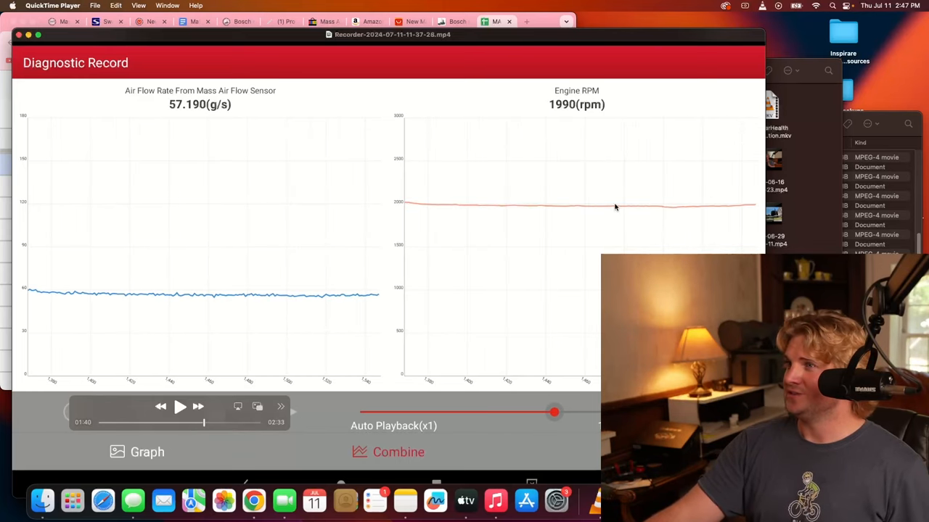
pyautogui.moveTo(603, 206)
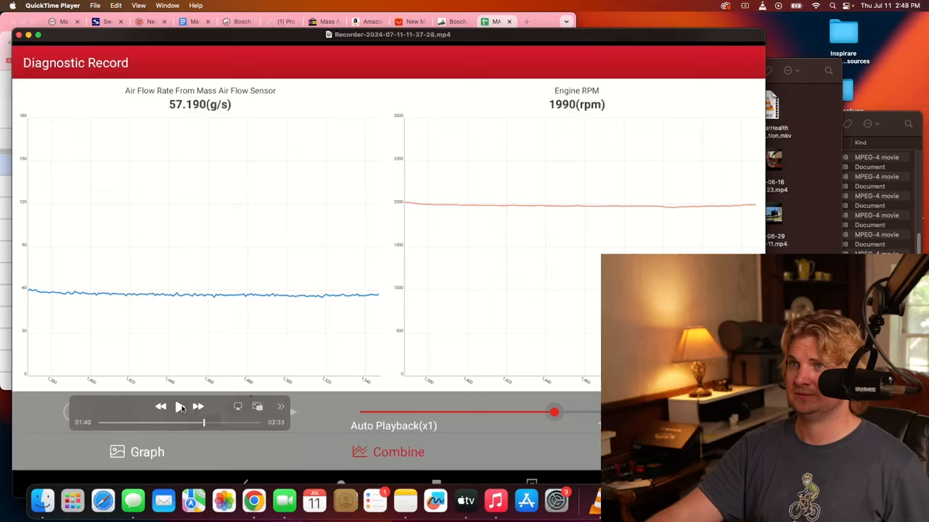
pyautogui.click(179, 406)
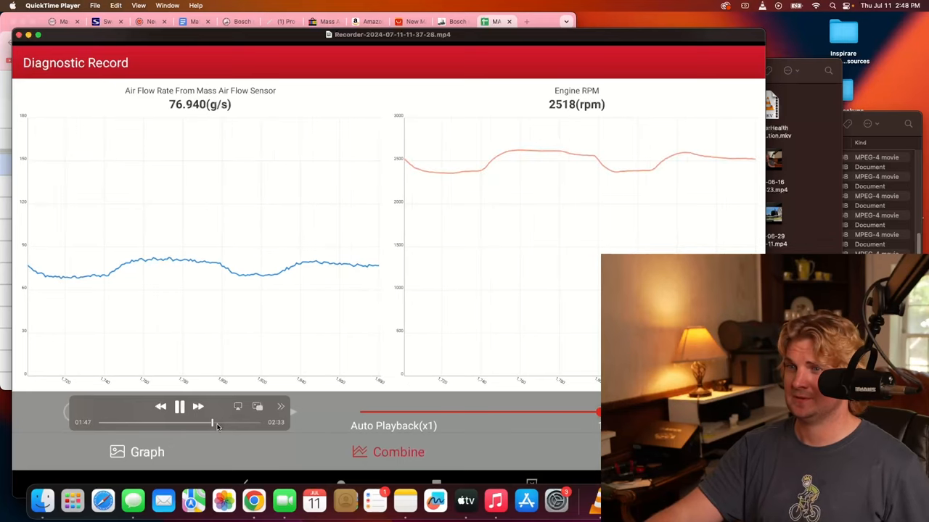
pyautogui.click(179, 407)
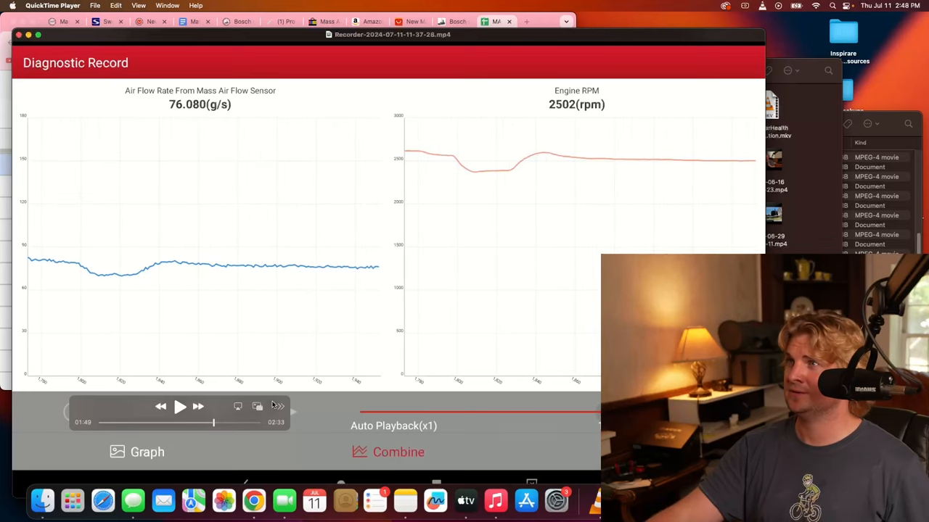
pyautogui.moveTo(642, 56)
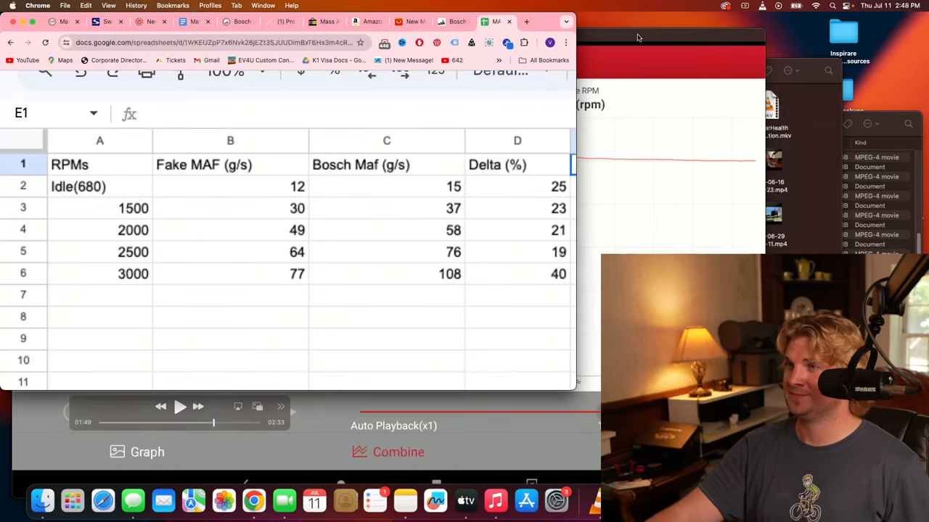
pyautogui.click(179, 406)
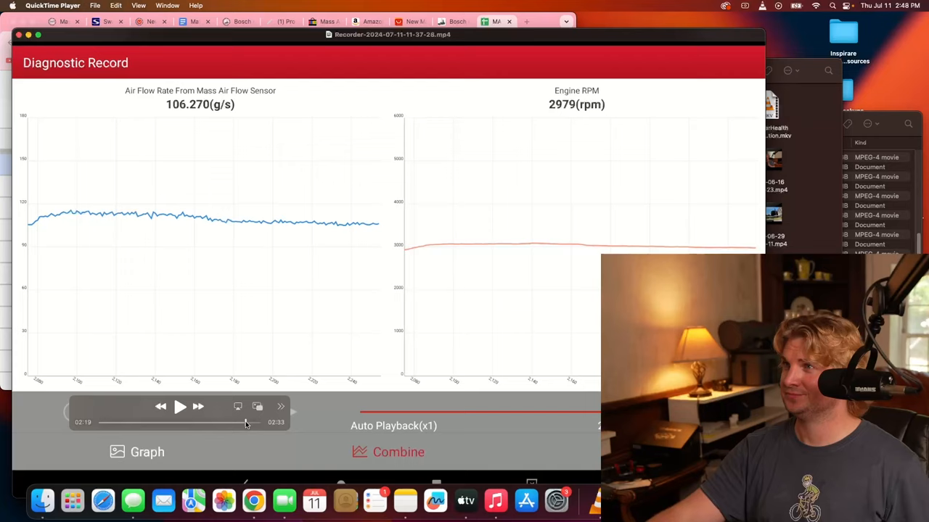
pyautogui.click(180, 406)
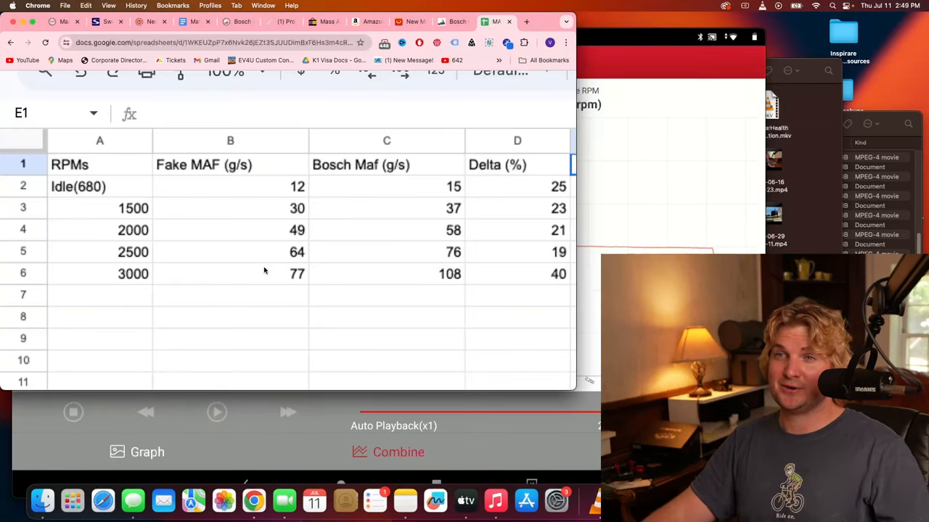
pyautogui.moveTo(383, 253)
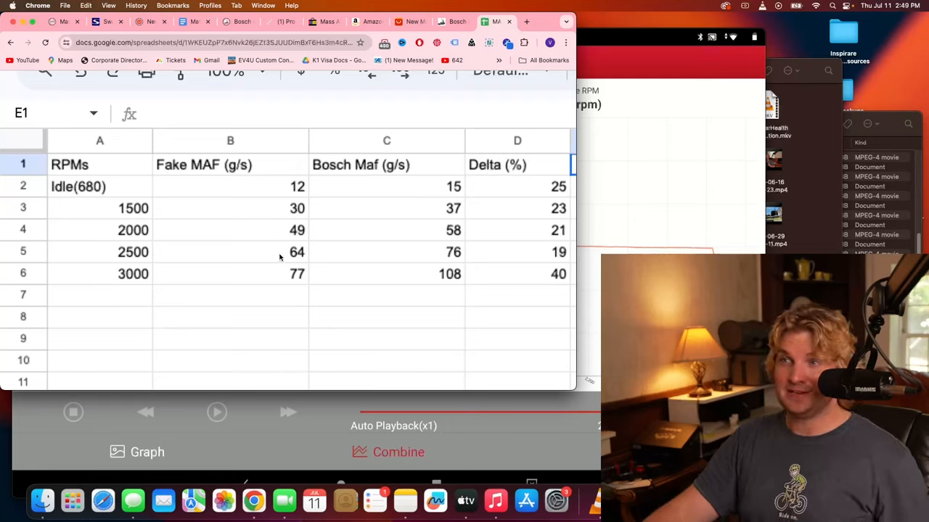
pyautogui.moveTo(437, 288)
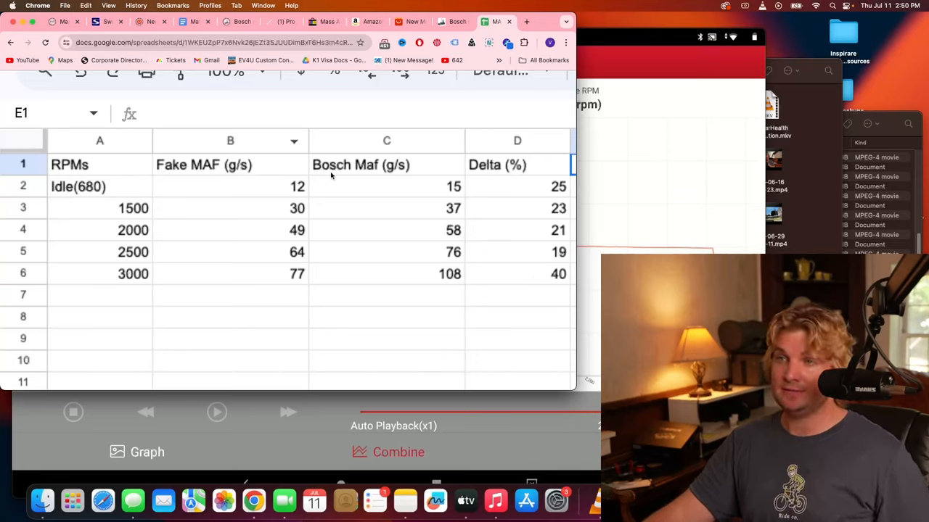
pyautogui.moveTo(295, 295)
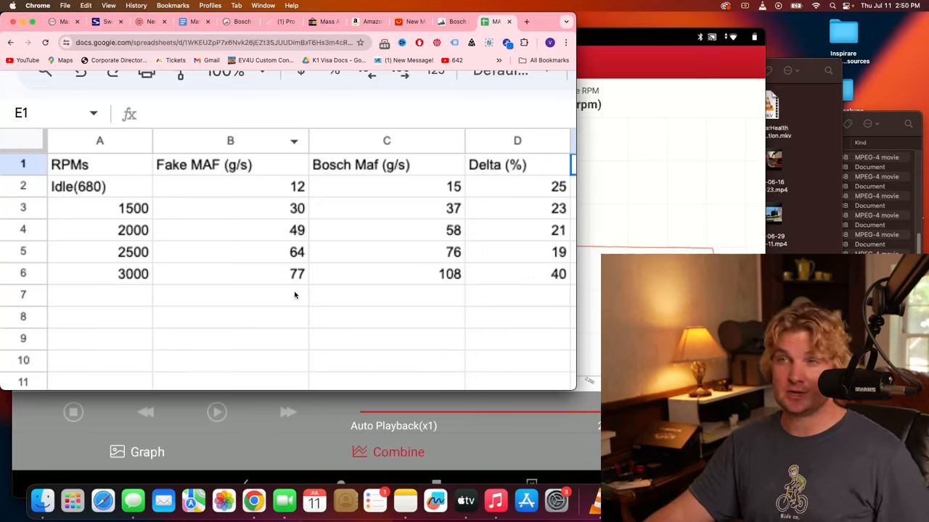
pyautogui.moveTo(288, 278)
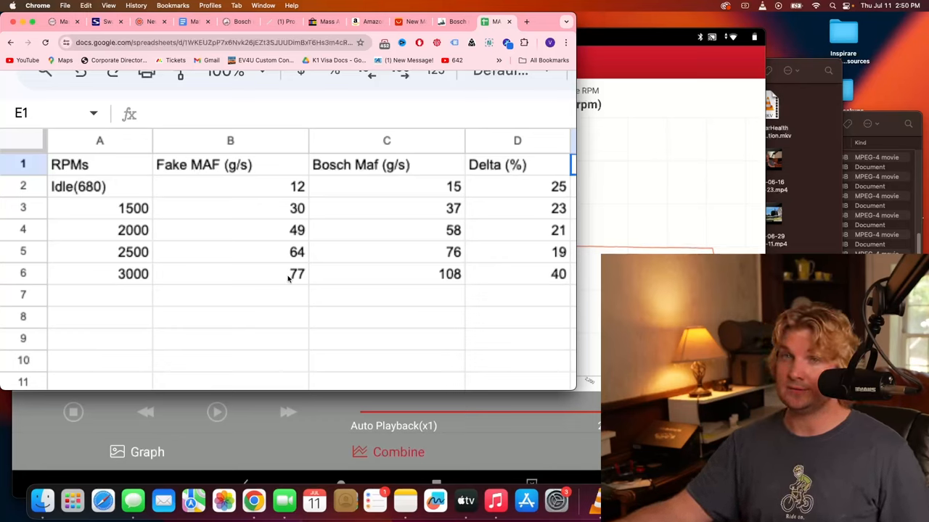
pyautogui.moveTo(285, 278)
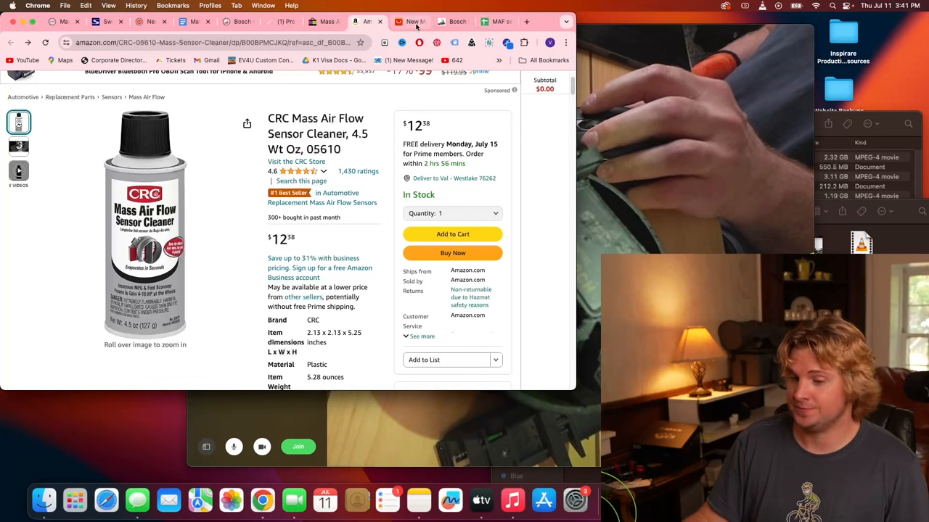
pyautogui.moveTo(414, 21)
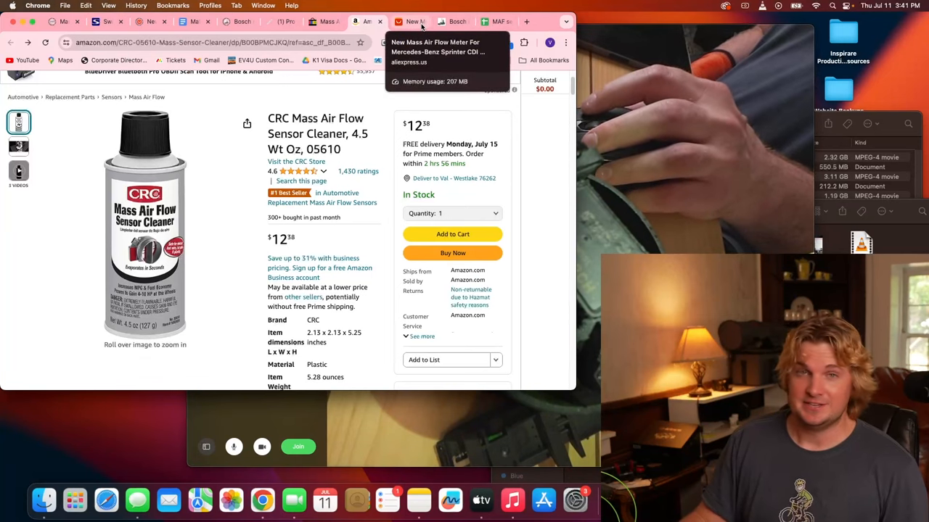